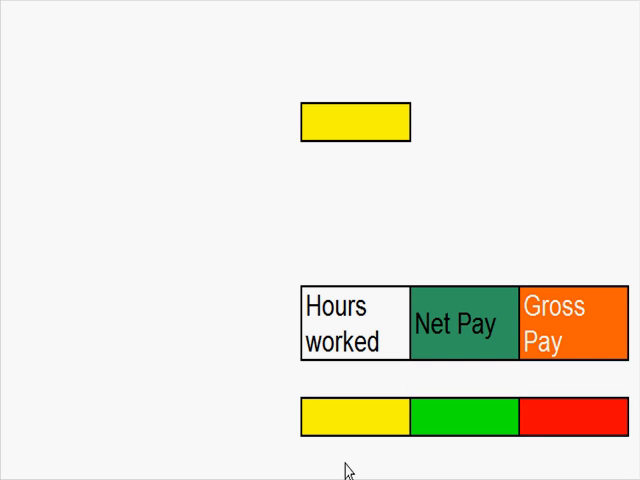
pyautogui.moveTo(184, 180)
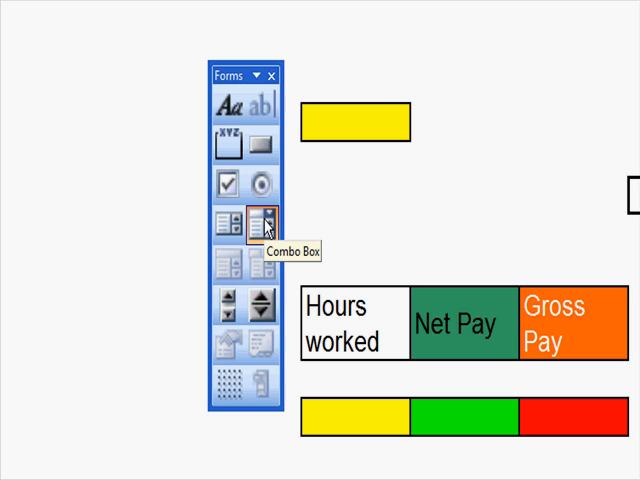
# - Pick the Combo Box tool from the Forms toolbar to draw on the dashboard
pyautogui.click(264, 222)
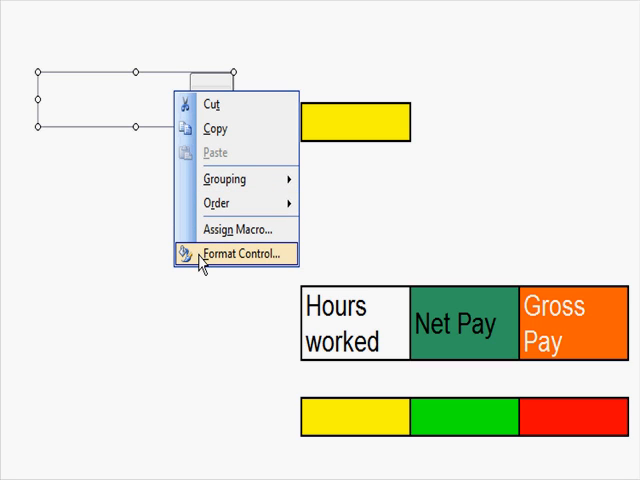
# - Format the combo box: input range Payrollwork!$B$14:$B$21, cell link $B$6, 8 lines, 3-D shading
pyautogui.click(248, 252)
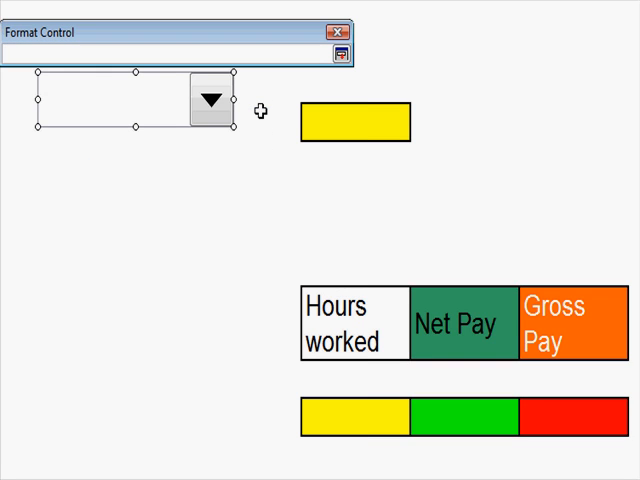
pyautogui.moveTo(124, 460)
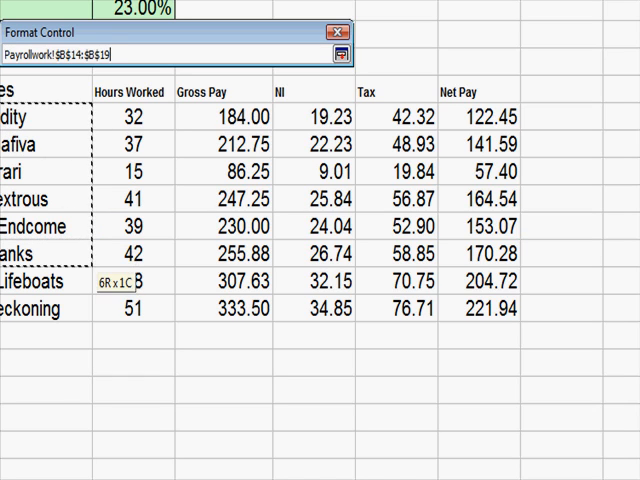
pyautogui.moveTo(116, 282); pyautogui.dragTo(116, 336)
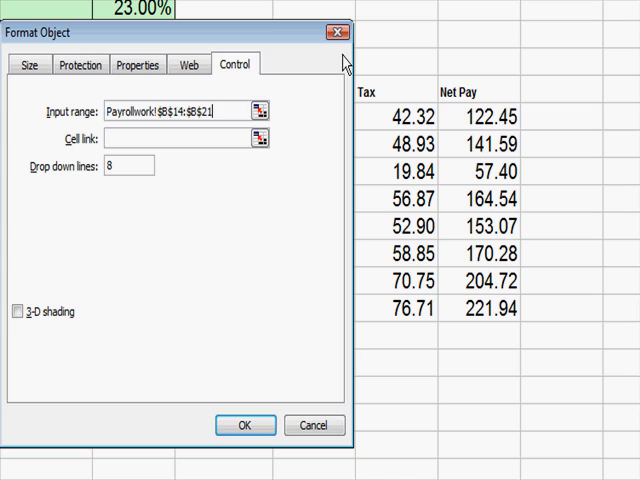
pyautogui.moveTo(138, 334)
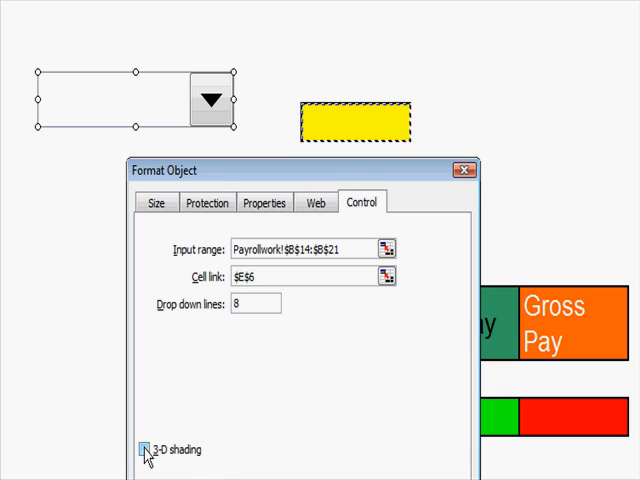
pyautogui.click(142, 448)
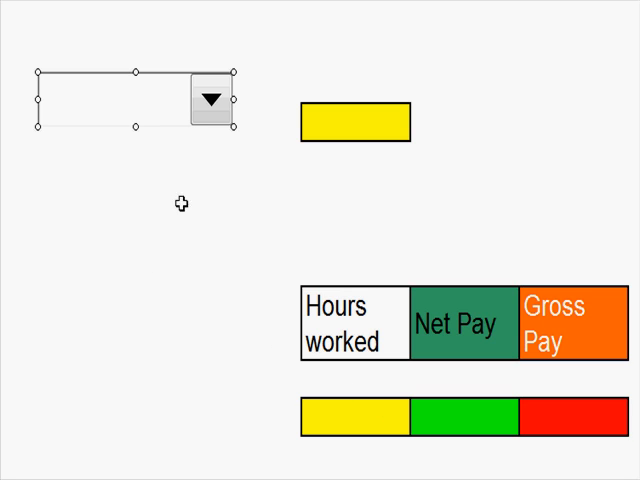
pyautogui.moveTo(158, 176)
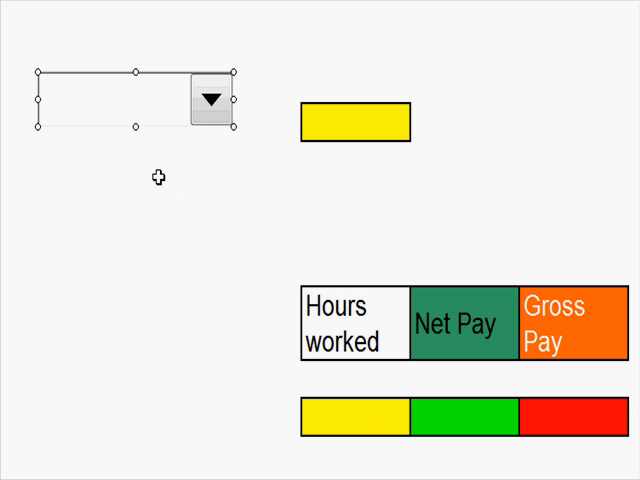
# - Select Hugh Midity then Len Dusafiva in the combo box so linked cell B6 shows 2
pyautogui.click(208, 100)
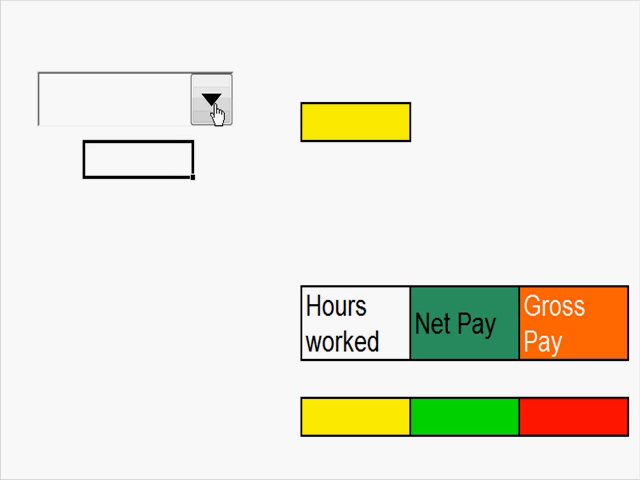
pyautogui.click(212, 108)
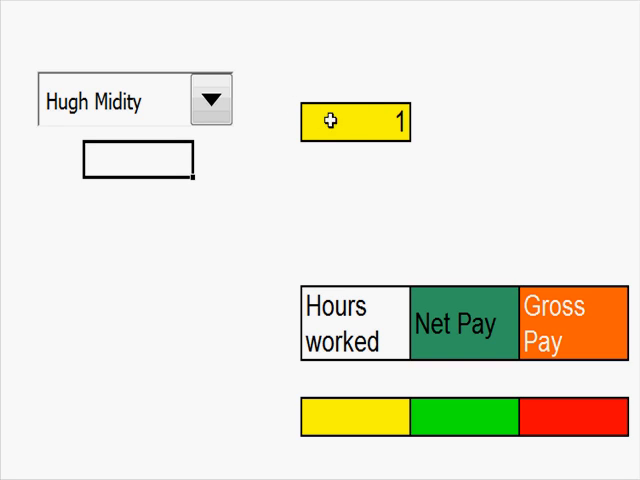
pyautogui.moveTo(276, 164)
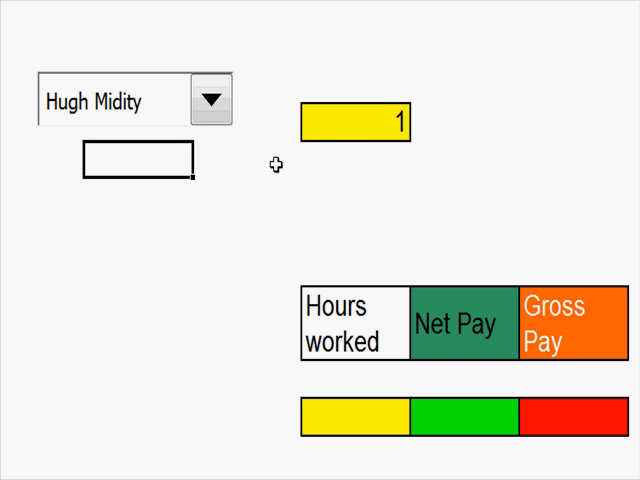
pyautogui.click(212, 100)
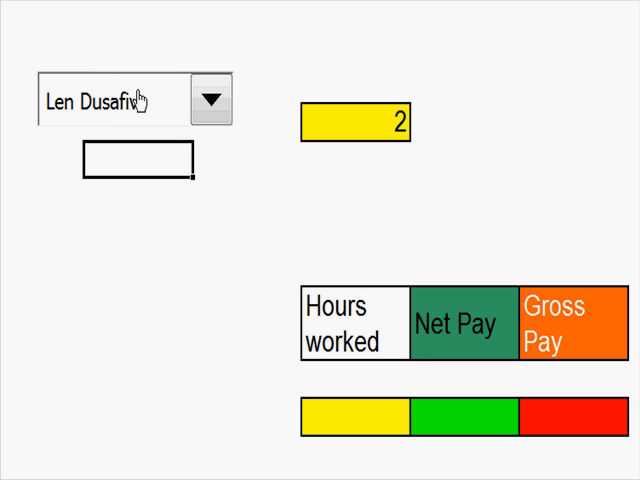
pyautogui.moveTo(138, 100)
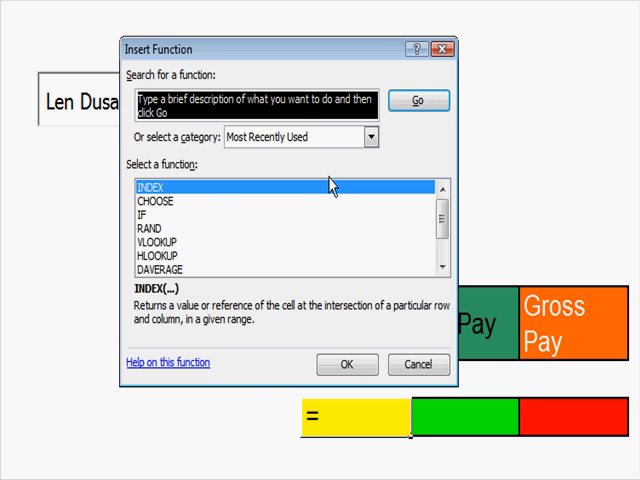
# - Insert an INDEX function (All categories) in the Hours worked cell using its array, row, column form
pyautogui.click(372, 136)
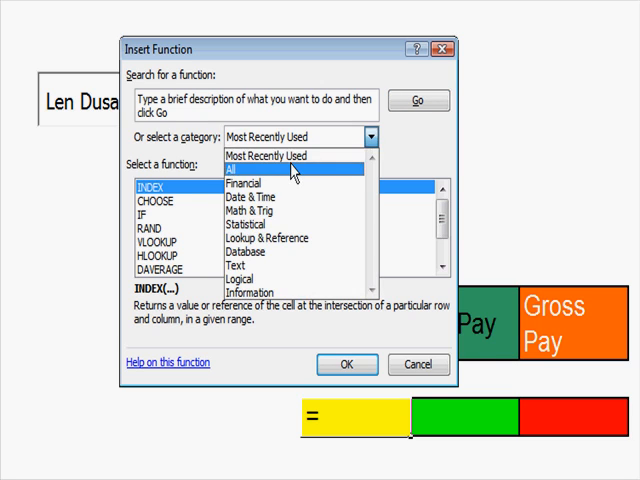
pyautogui.click(240, 168)
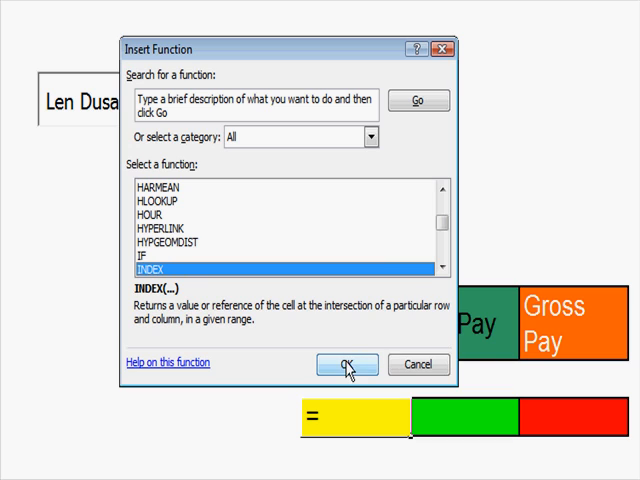
pyautogui.click(344, 364)
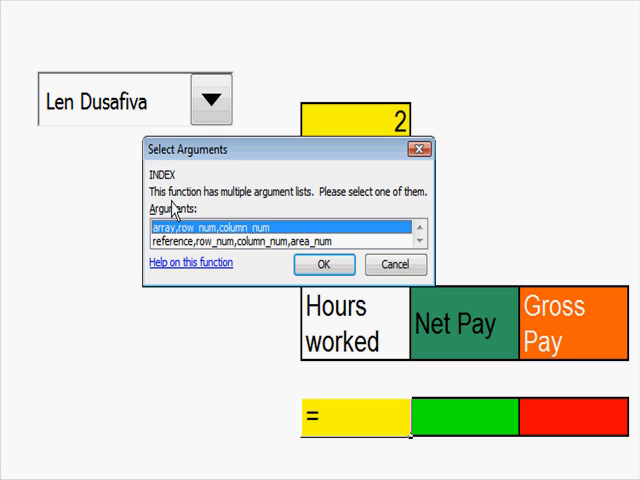
pyautogui.moveTo(180, 242)
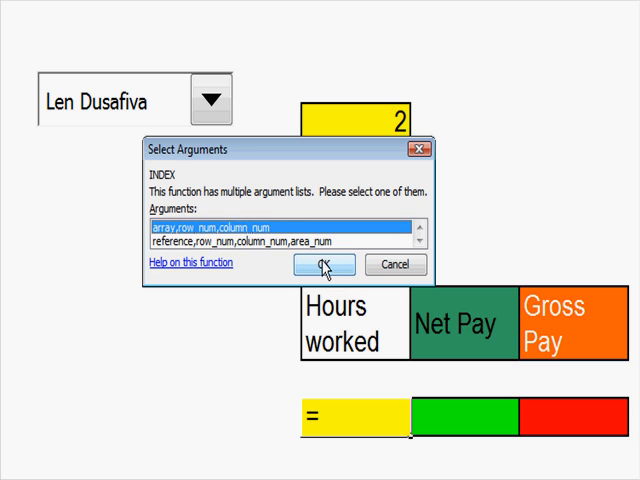
pyautogui.click(322, 264)
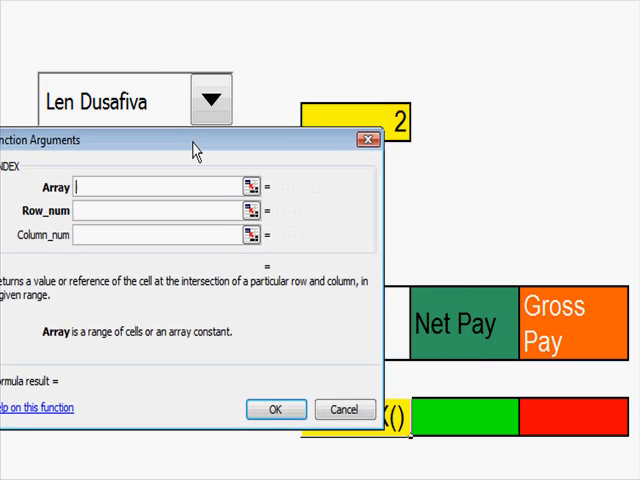
# - Set Array Payrollwork!$C$14:$G$21, Row_num B6, Column_num 1 so Hours worked shows 37
pyautogui.moveTo(196, 140); pyautogui.dragTo(548, 110)
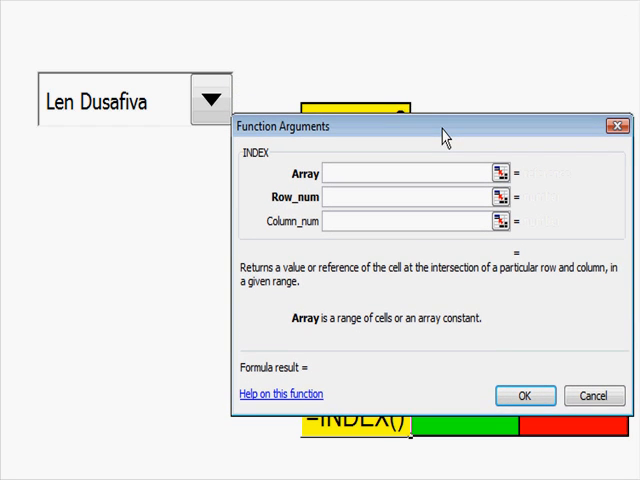
pyautogui.moveTo(332, 192)
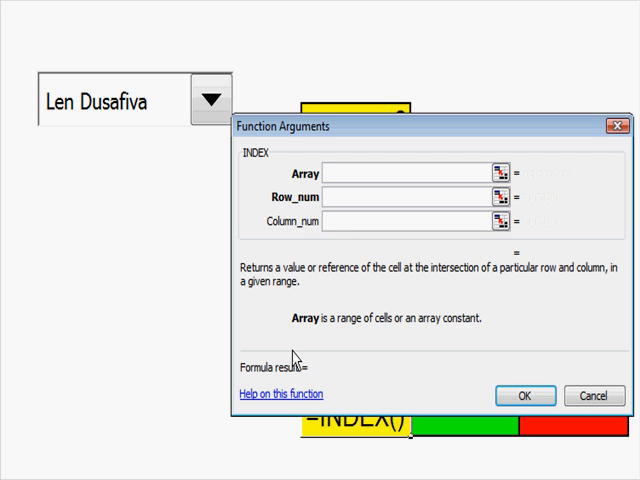
pyautogui.click(410, 172)
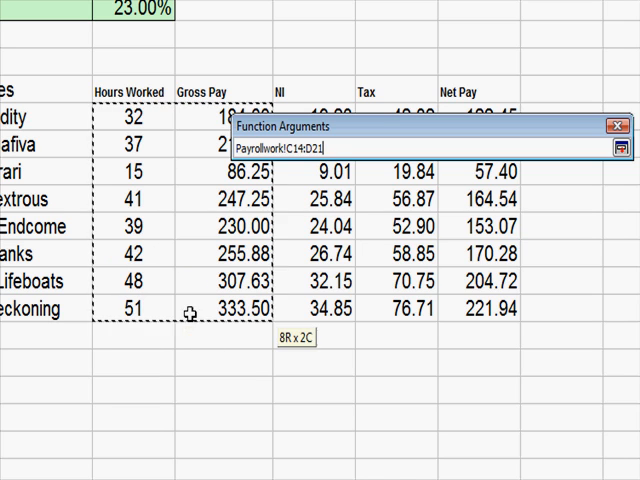
pyautogui.moveTo(196, 312); pyautogui.dragTo(470, 312)
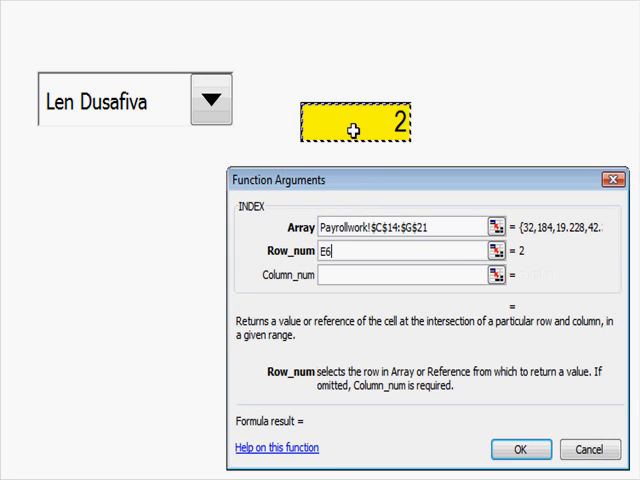
pyautogui.moveTo(308, 132)
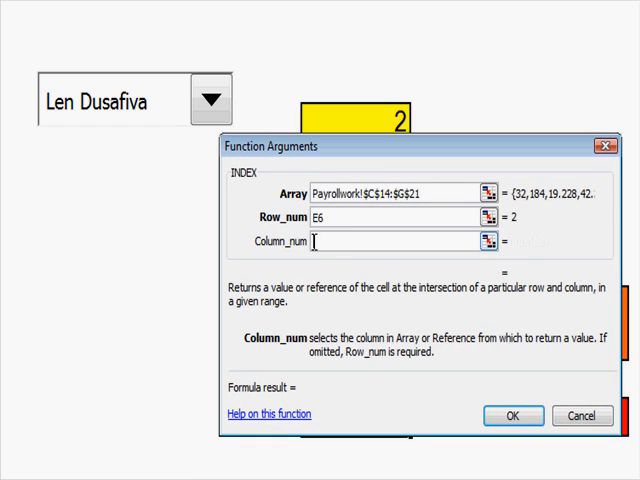
pyautogui.moveTo(336, 360)
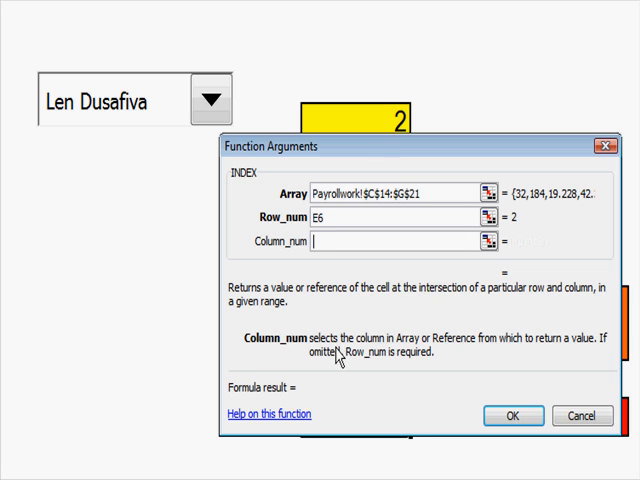
pyautogui.write('1')
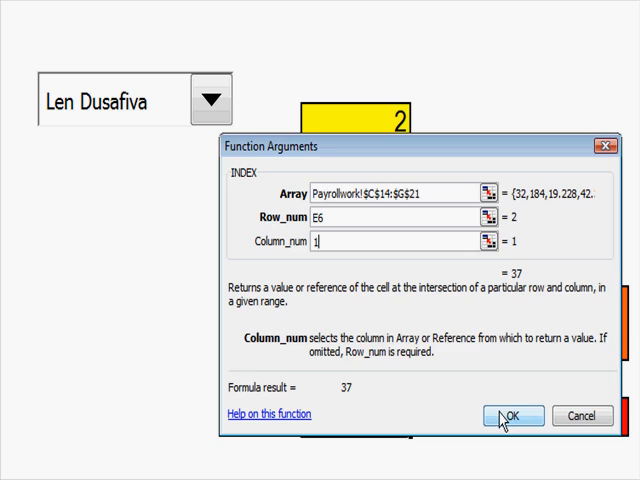
pyautogui.click(516, 416)
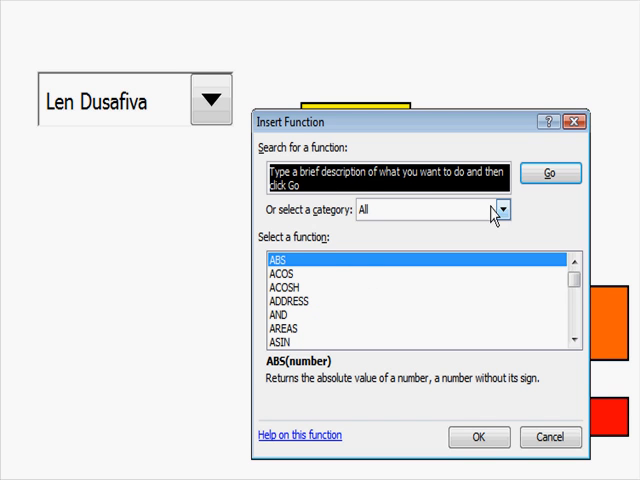
# - Enter INDEX over Payrollwork!$C$14:$G$21, row E6, column 2 in Net Pay, showing £212.75
pyautogui.click(500, 210)
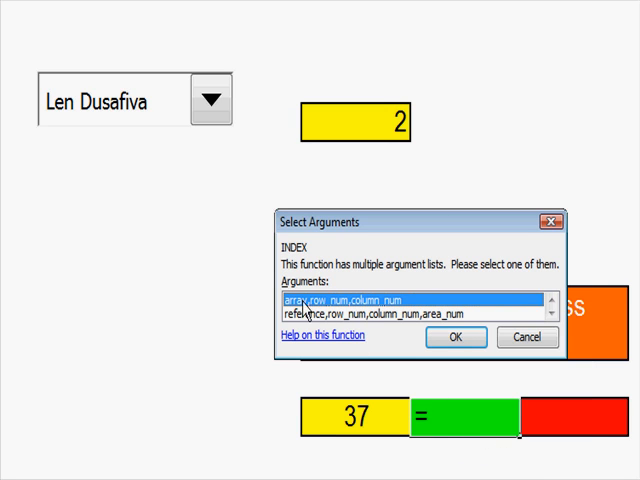
pyautogui.click(454, 336)
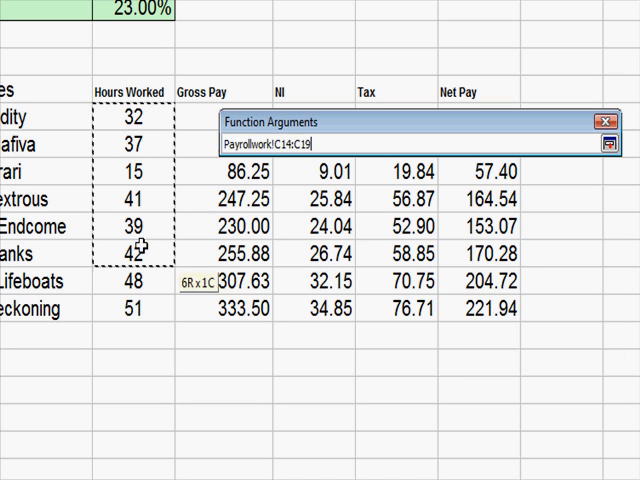
pyautogui.moveTo(140, 246); pyautogui.dragTo(468, 318)
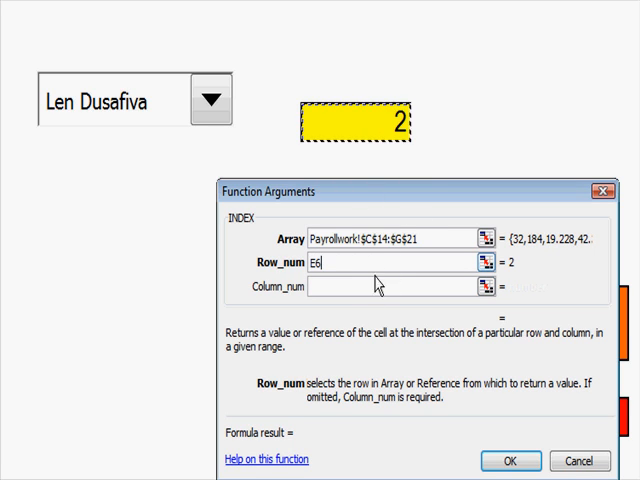
pyautogui.click(390, 288)
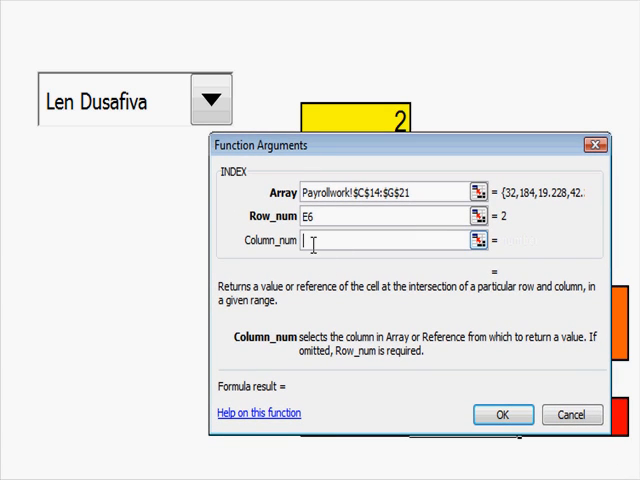
pyautogui.write('2')
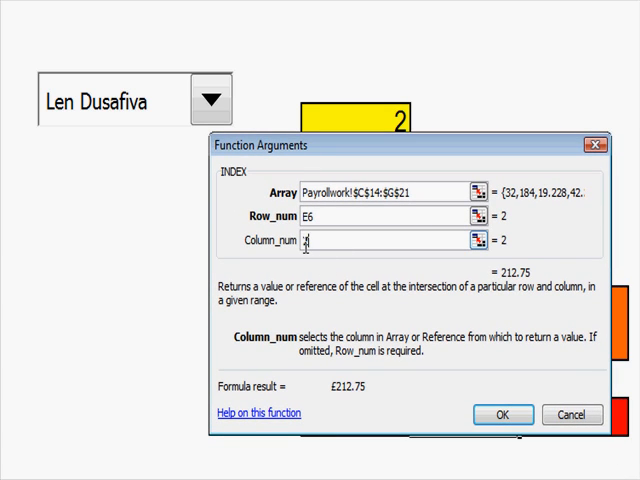
pyautogui.write('2')
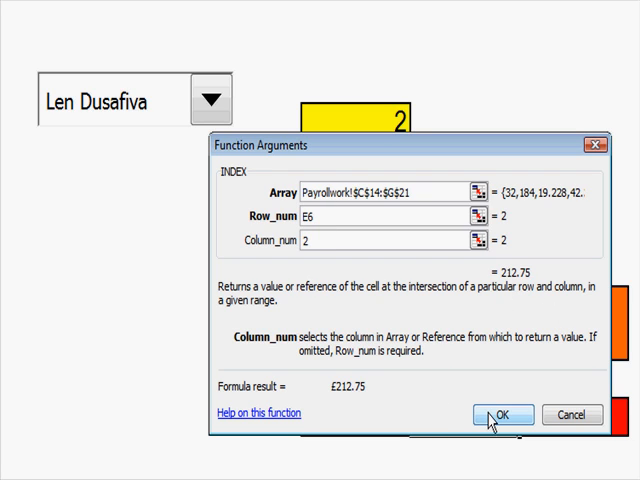
pyautogui.click(506, 414)
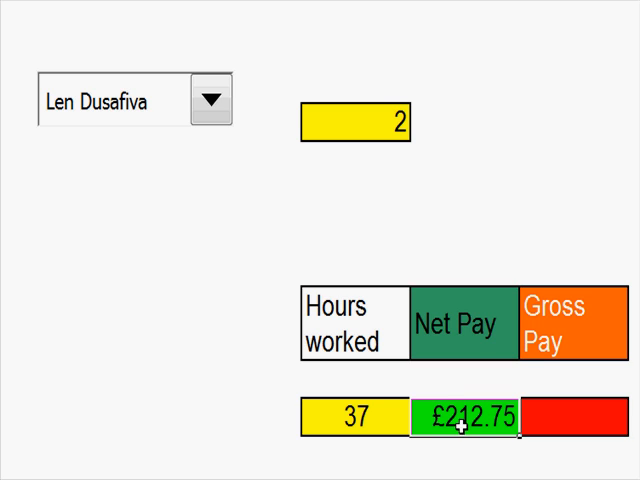
pyautogui.moveTo(620, 430)
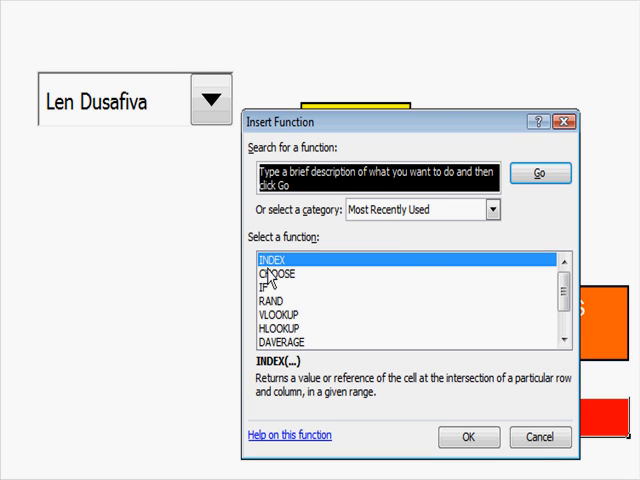
# - Enter INDEX over Payrollwork!$C$14:$G$21, row E6, column 5 in Gross Pay, showing £141.59
pyautogui.click(468, 436)
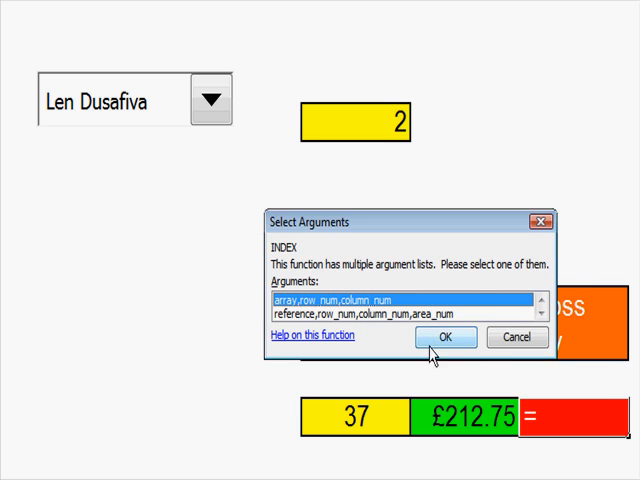
pyautogui.click(448, 336)
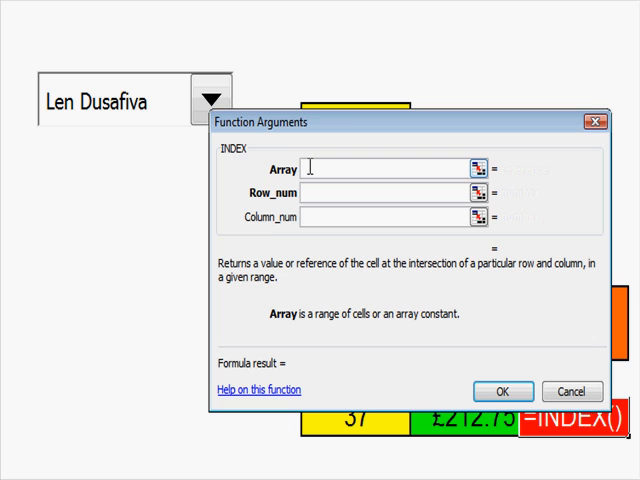
pyautogui.write('Payrollwork!C14:G21')
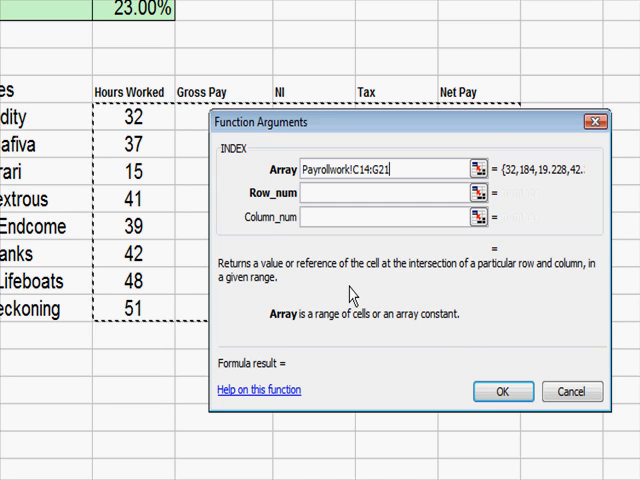
pyautogui.moveTo(390, 190)
pyautogui.write('E6')
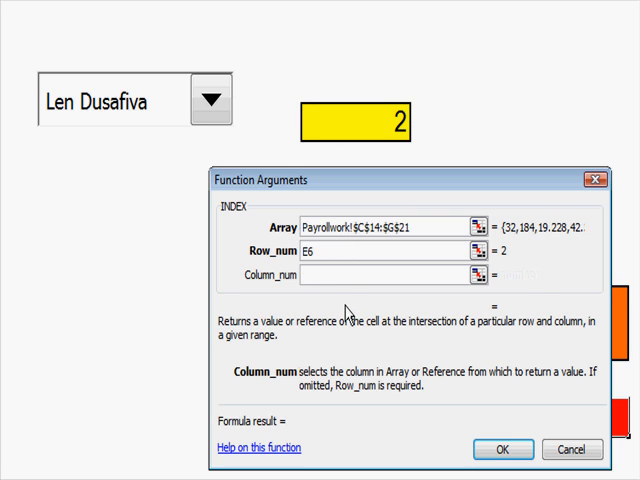
pyautogui.write('5')
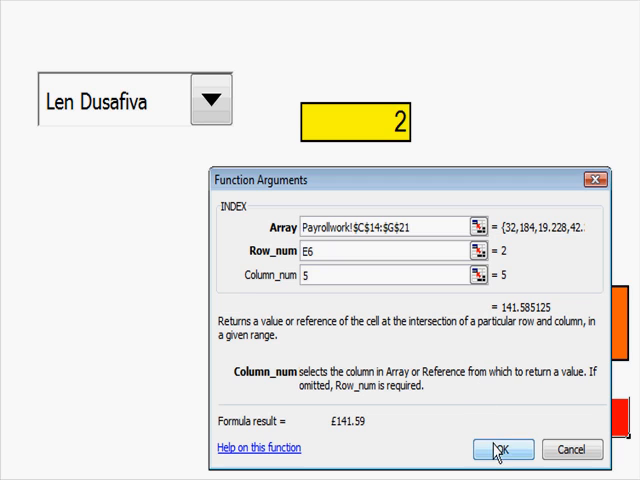
pyautogui.click(504, 448)
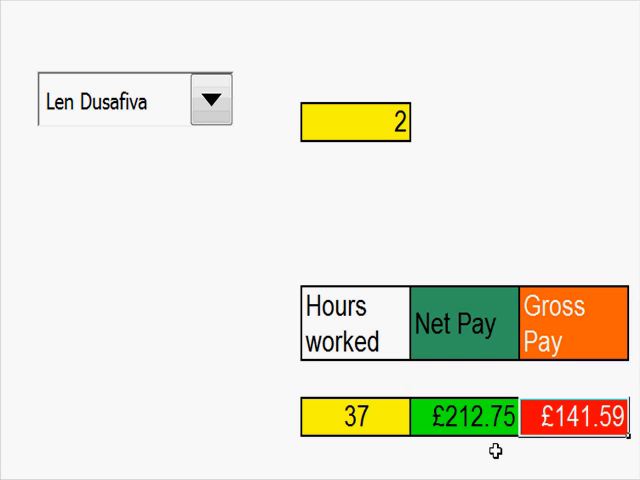
pyautogui.moveTo(192, 196)
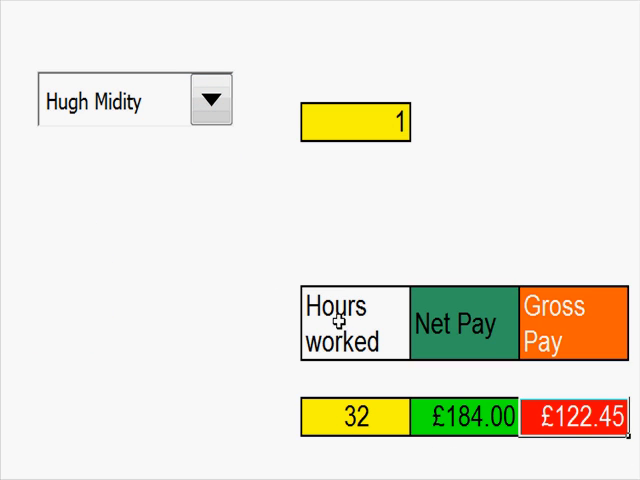
# - Select Hugh Midity in the combo box so the dashboard shows 32, £184.00 and £122.45
pyautogui.click(212, 100)
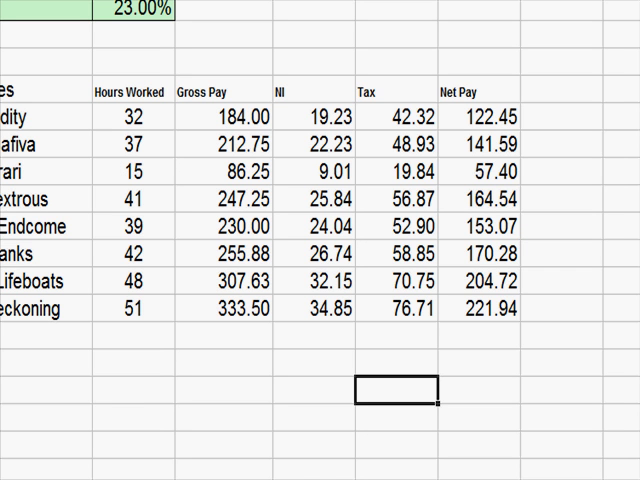
pyautogui.moveTo(382, 460)
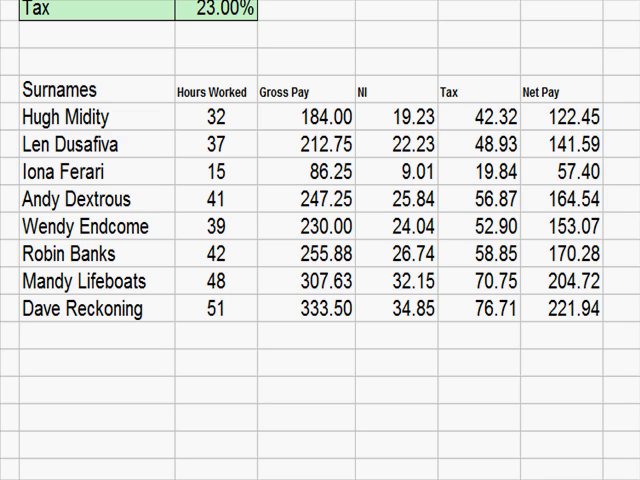
pyautogui.moveTo(80, 120)
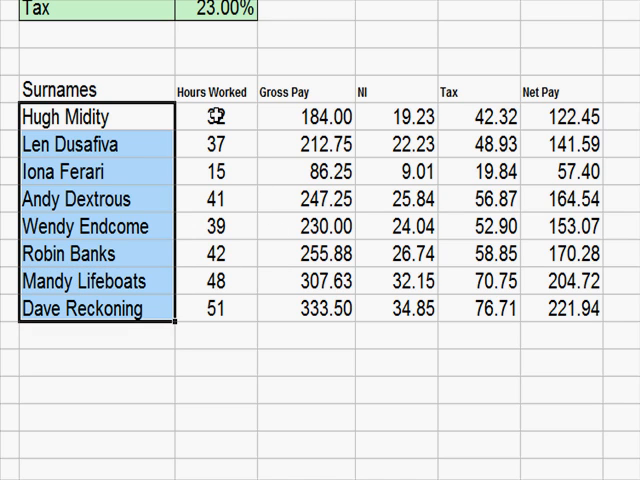
# - Highlight the eight employees' hours, gross pay, NI, tax and net pay figures on Payrollwork
pyautogui.moveTo(212, 116); pyautogui.dragTo(212, 280)
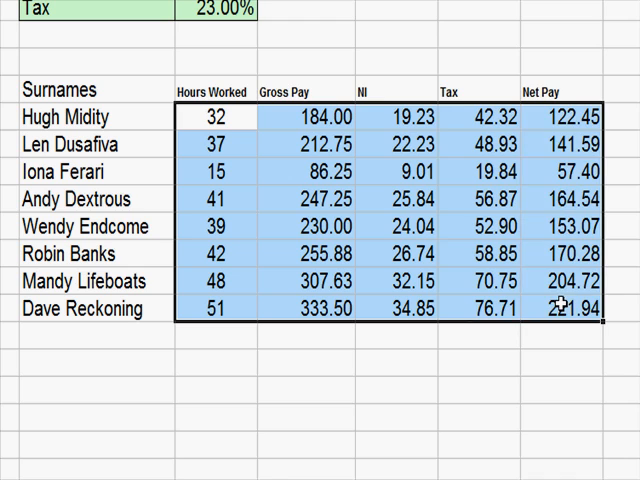
pyautogui.moveTo(496, 130)
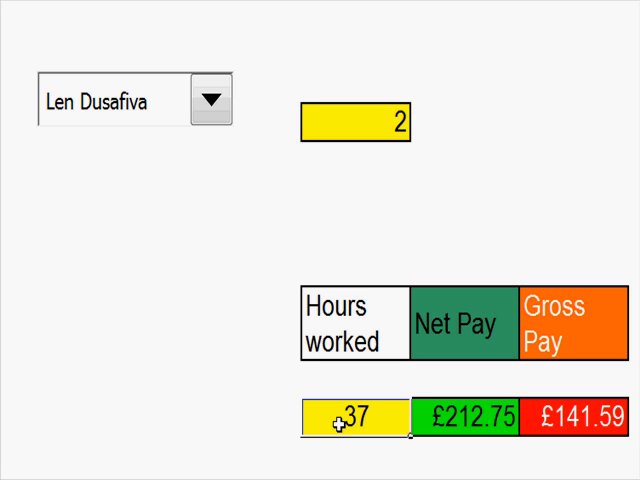
pyautogui.moveTo(340, 424)
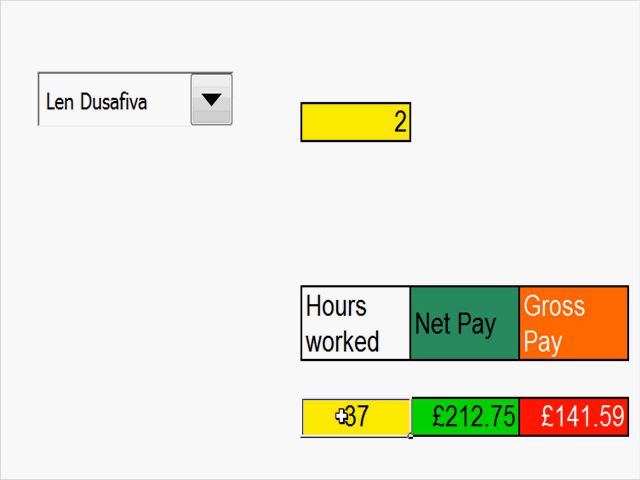
pyautogui.moveTo(340, 132)
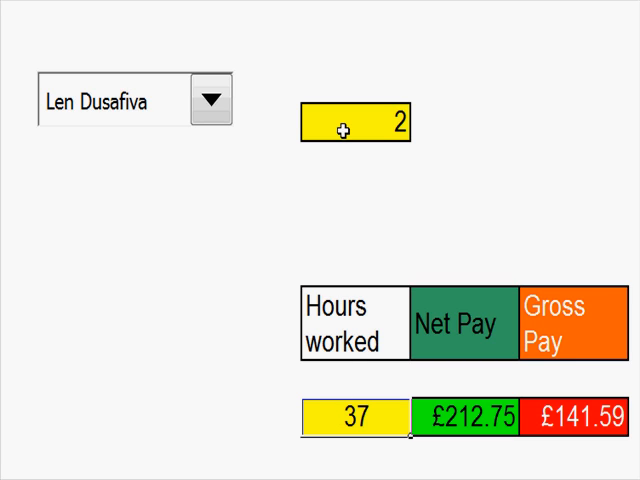
pyautogui.moveTo(276, 220)
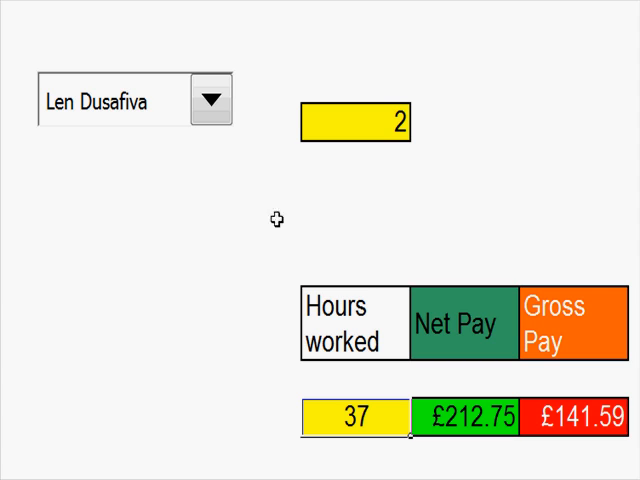
pyautogui.moveTo(292, 160)
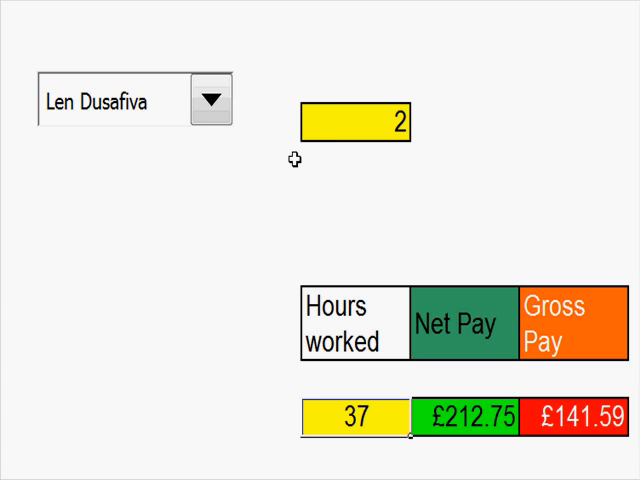
pyautogui.moveTo(140, 332)
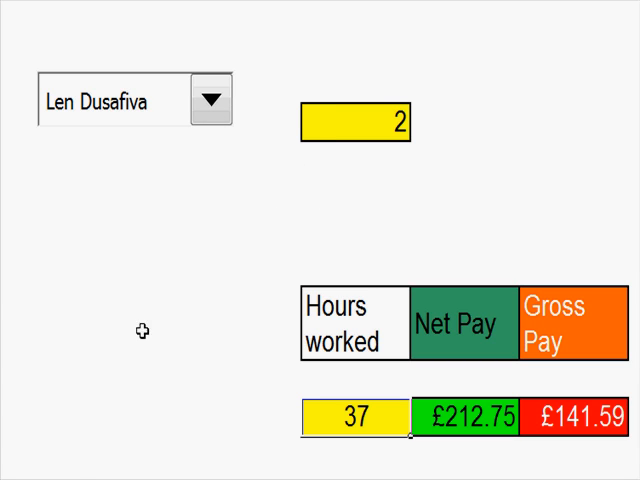